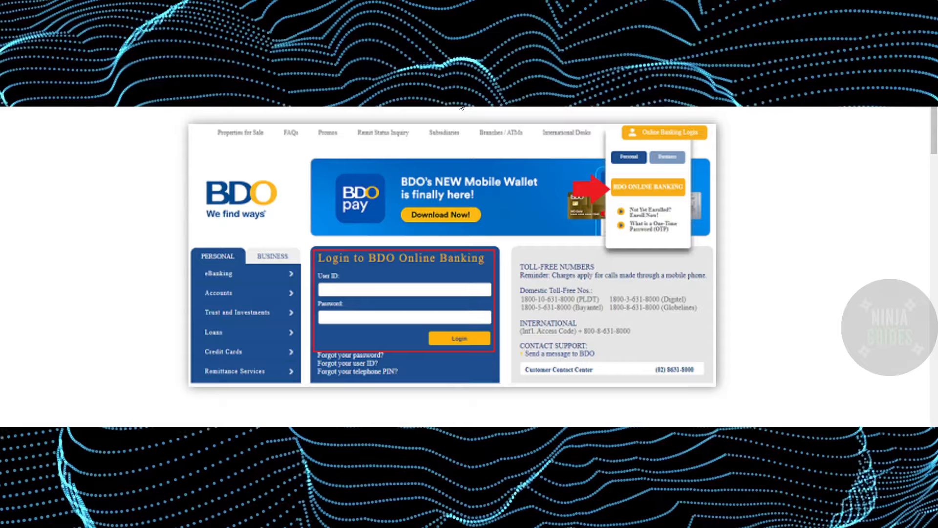
scroll(down, 3)
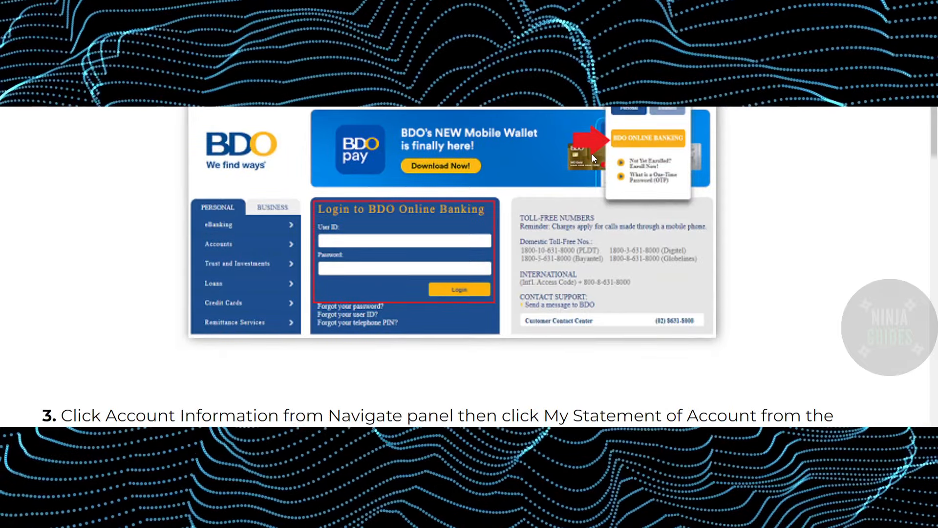
scroll(down, 3)
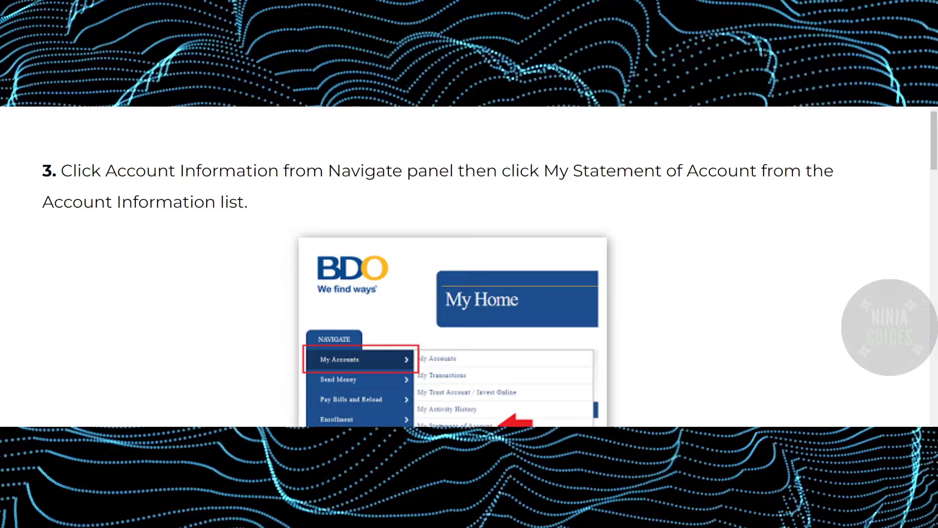
scroll(down, 3)
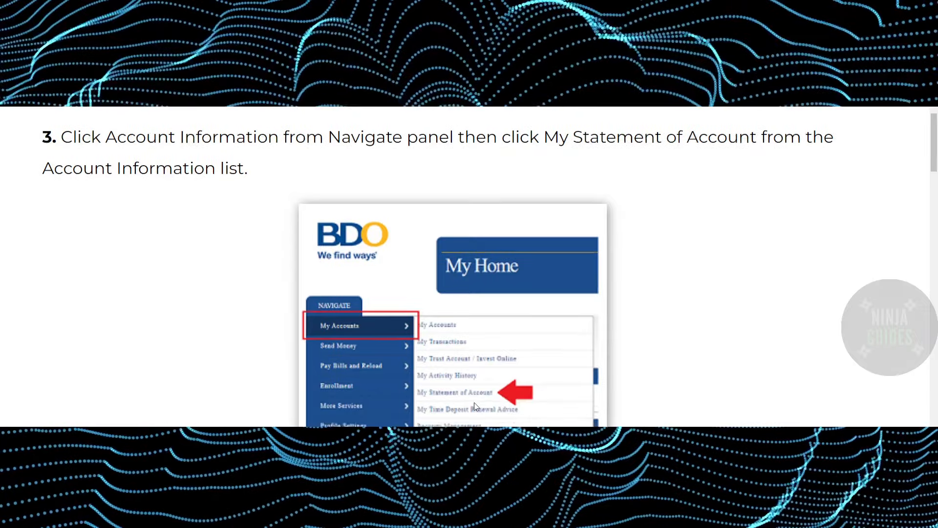
scroll(down, 3)
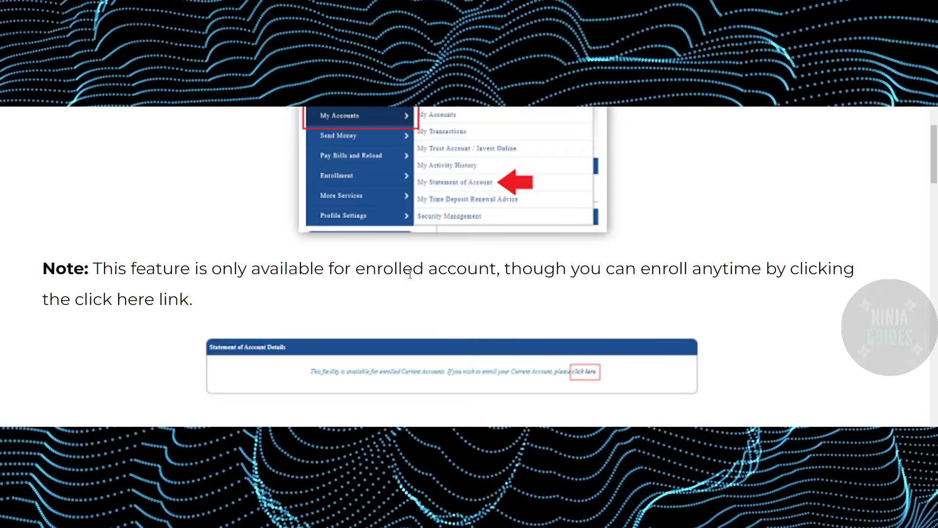
scroll(down, 3)
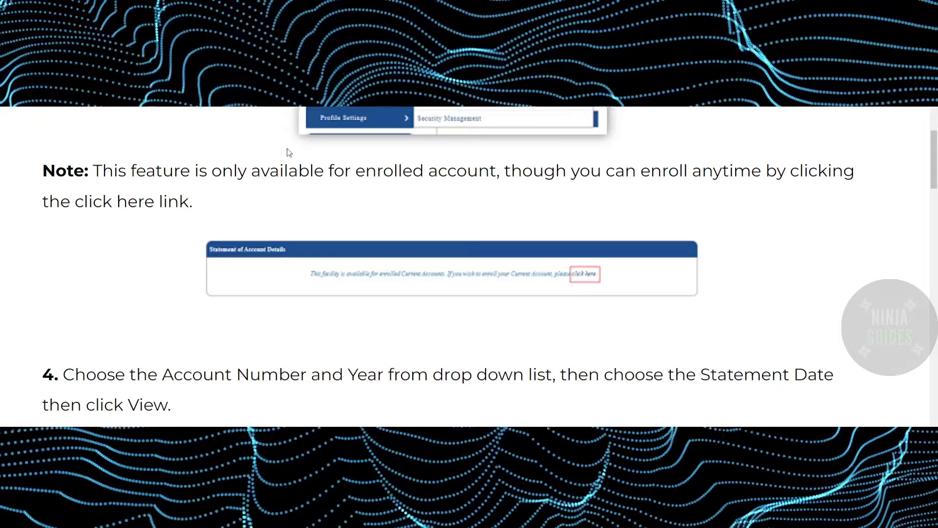
scroll(down, 3)
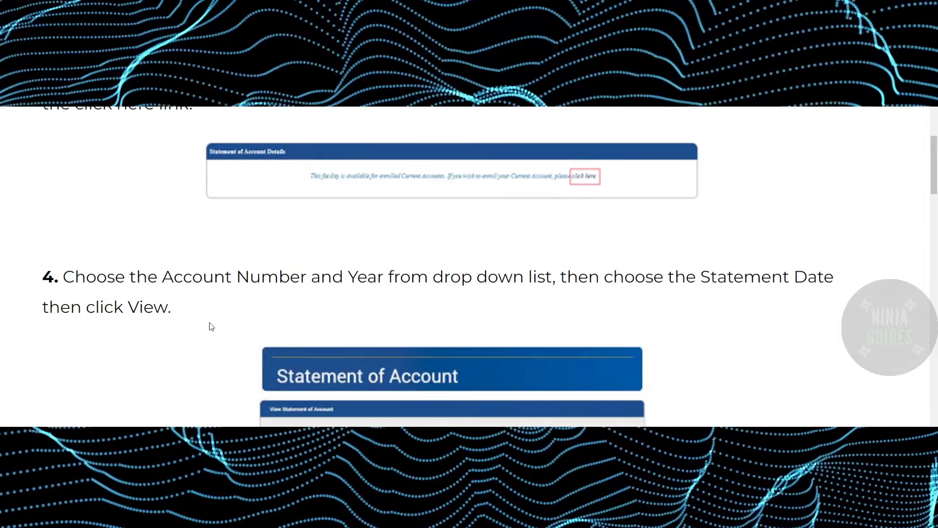
scroll(down, 3)
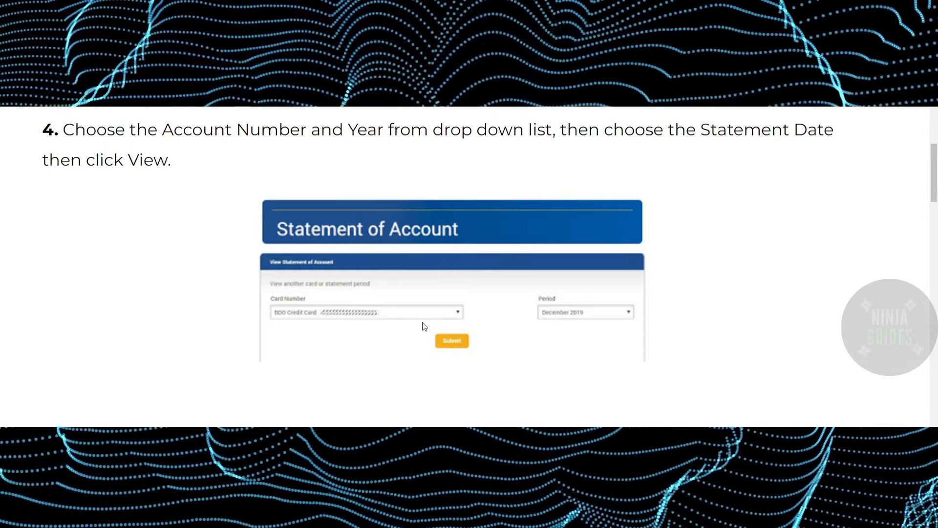
mouse_move(512, 214)
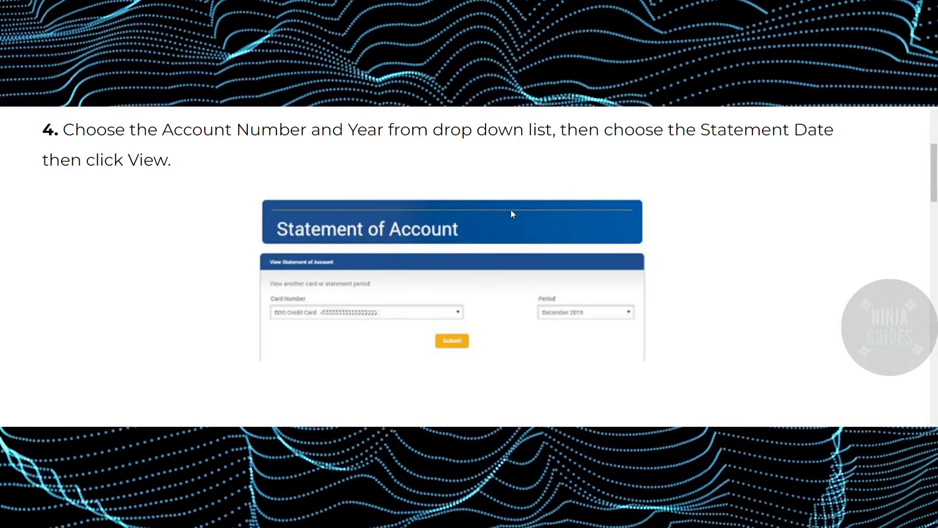
scroll(down, 3)
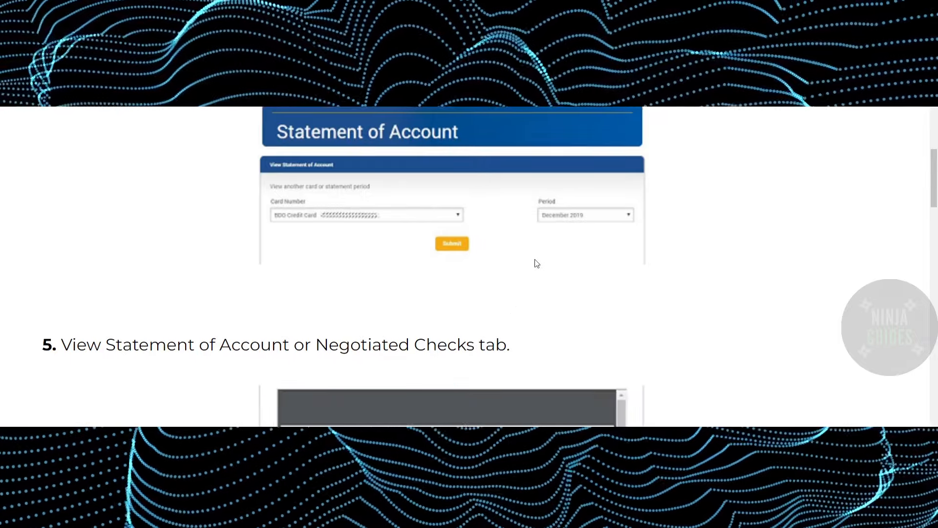
scroll(down, 3)
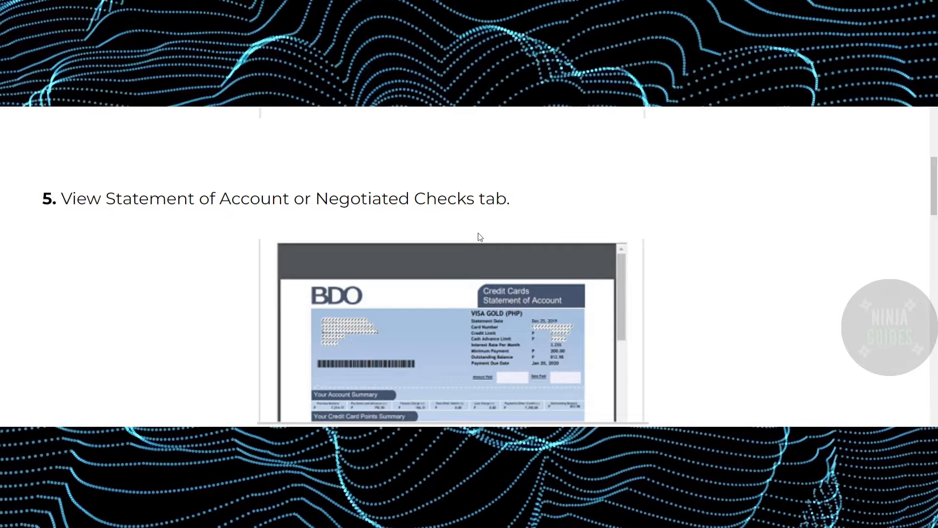
mouse_move(476, 229)
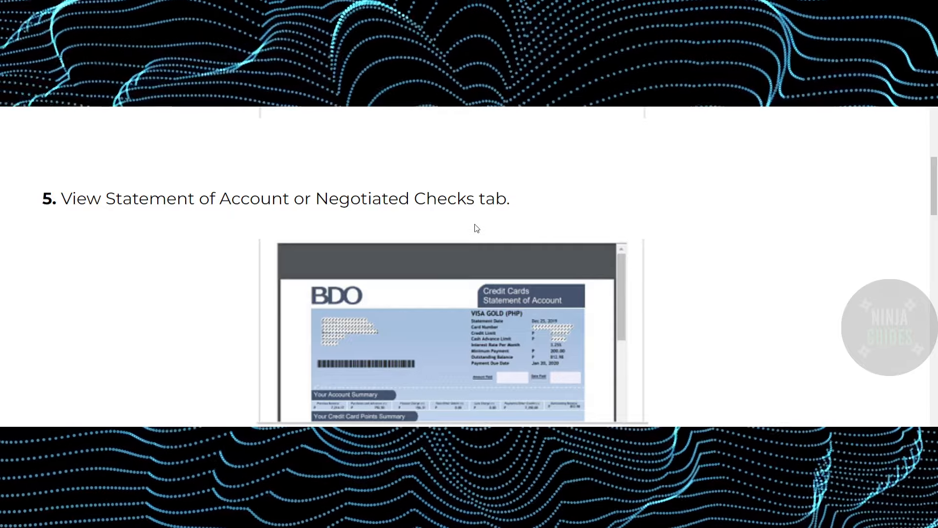
mouse_move(510, 232)
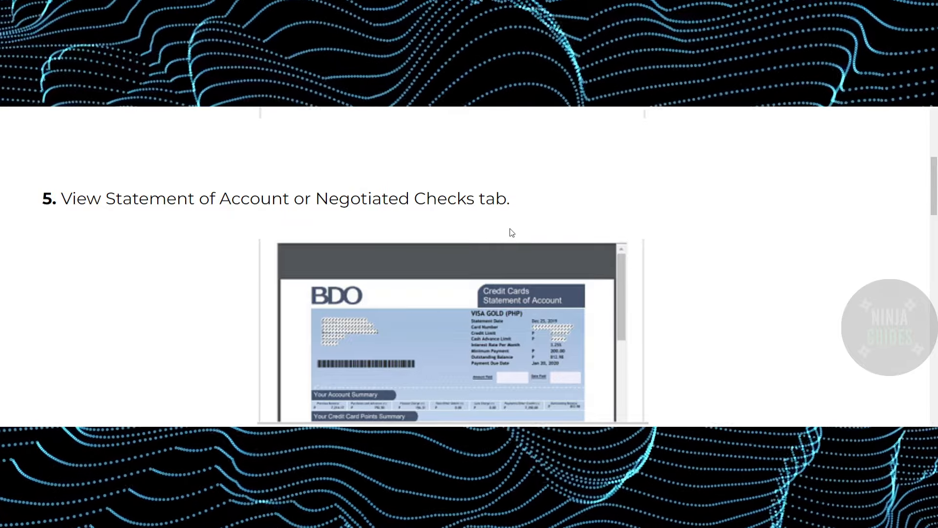